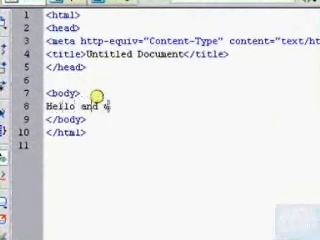
Write the hello-and-welcome greeting sentence between the body tags
{"action": "type", "text": "welcome to me we"}
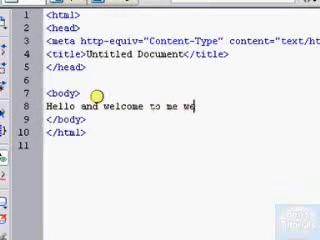
{"action": "type", "text": "bpage"}
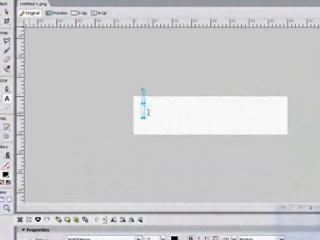
Add the heading text "ben's homepage" onto the white header canvas
{"action": "type", "text": "ben's"}
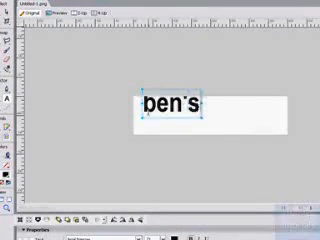
{"action": "type", "text": "nome"}
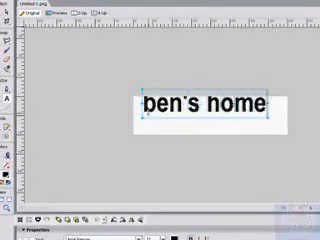
{"action": "type", "text": "page"}
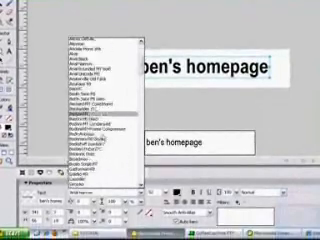
Browse the Properties font list for a display typeface for the title
{"action": "scroll", "scroll_direction": "down", "scroll_amount": 3}
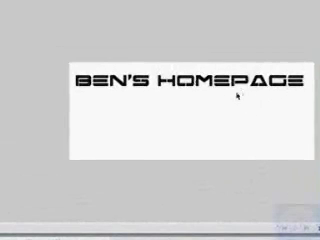
Select the BEN'S HOMEPAGE title to enlarge it across the header canvas
{"action": "left_click", "coordinate": [190, 76]}
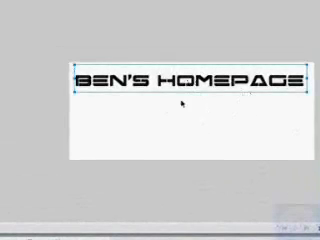
{"action": "mouse_move", "coordinate": [232, 152]}
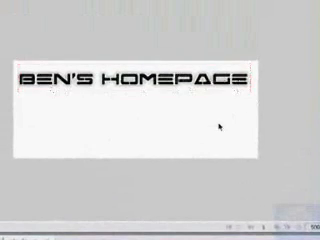
{"action": "mouse_move", "coordinate": [216, 128]}
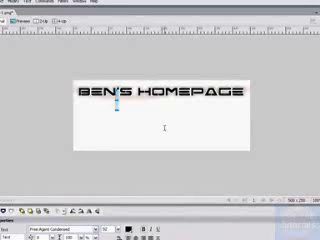
Add the subtitle line starting "THIS IS MY" below the heading and browse fonts for it
{"action": "type", "text": "THIS IS"}
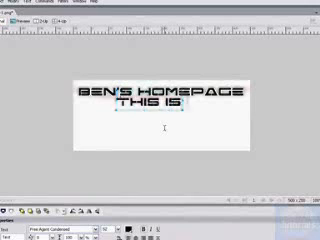
{"action": "type", "text": "MY"}
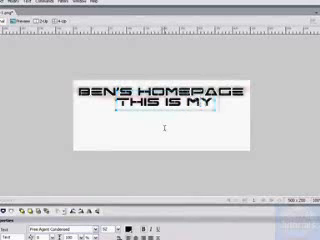
{"action": "type", "text": "ONL"}
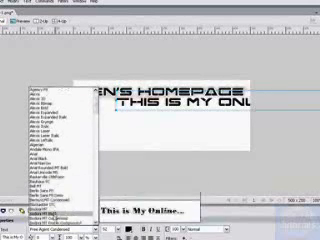
{"action": "scroll", "scroll_direction": "down", "scroll_amount": 3}
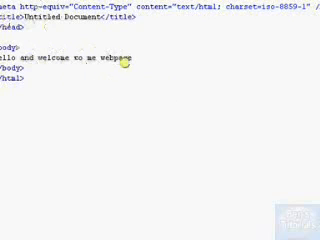
Insert an img tag with source header.png above the welcome line
{"action": "triple_click", "coordinate": [70, 64]}
{"action": "type", "text": "<img src=\""}
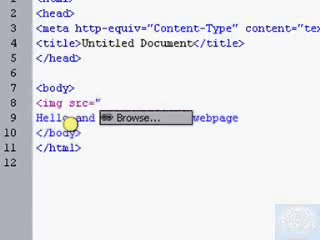
{"action": "type", "text": "head"}
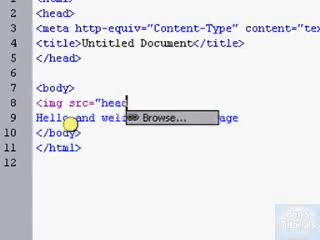